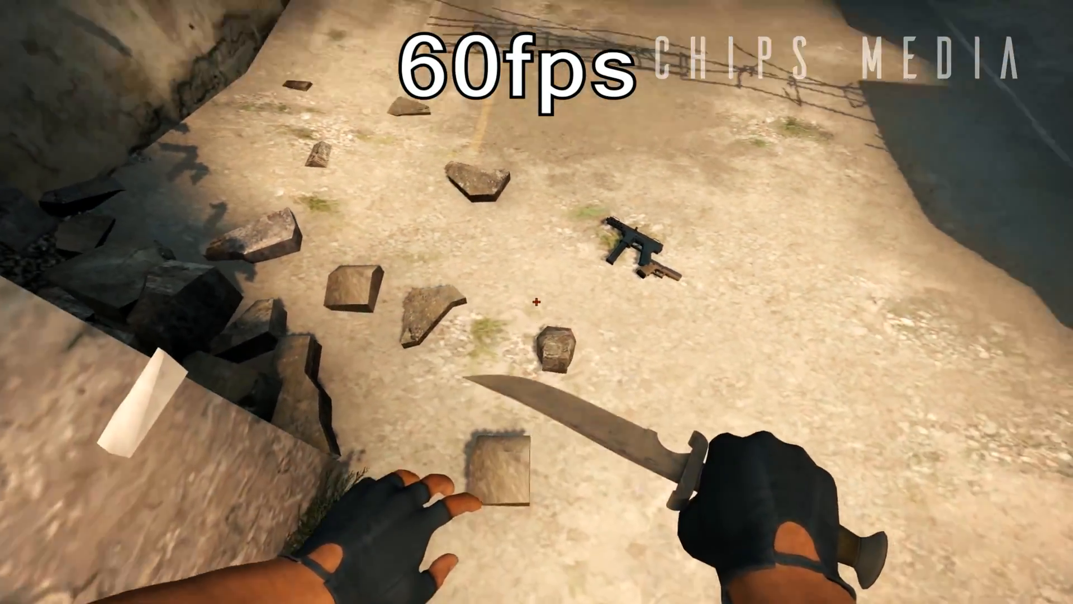
key("b")
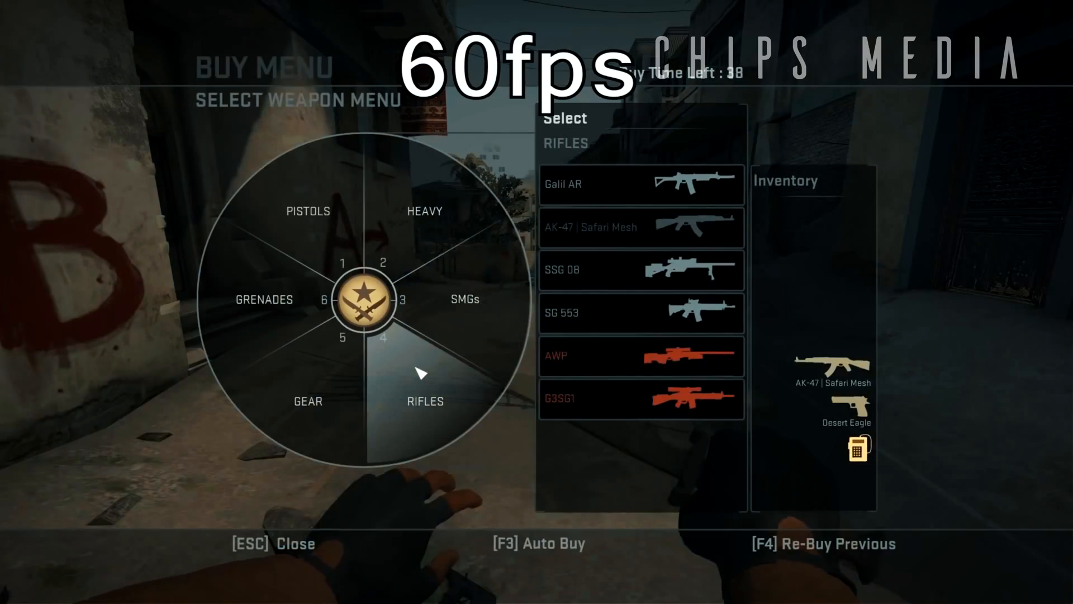